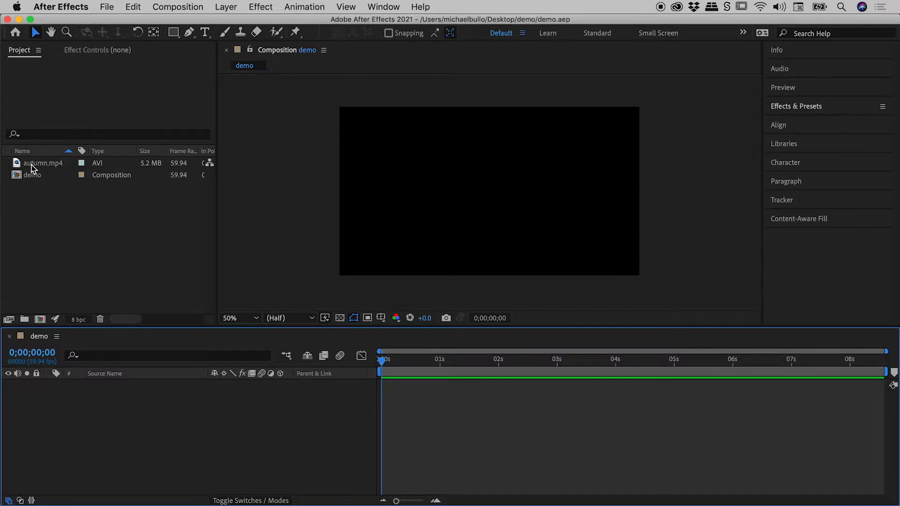
# - Select the autumn.mp4 road footage in the Project panel for the demo comp
pyautogui.click(41, 163)
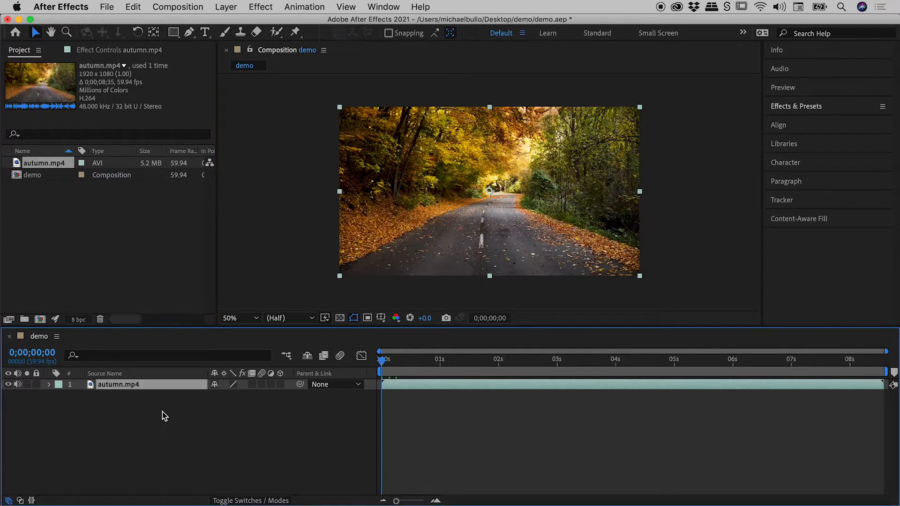
pyautogui.moveTo(113, 401)
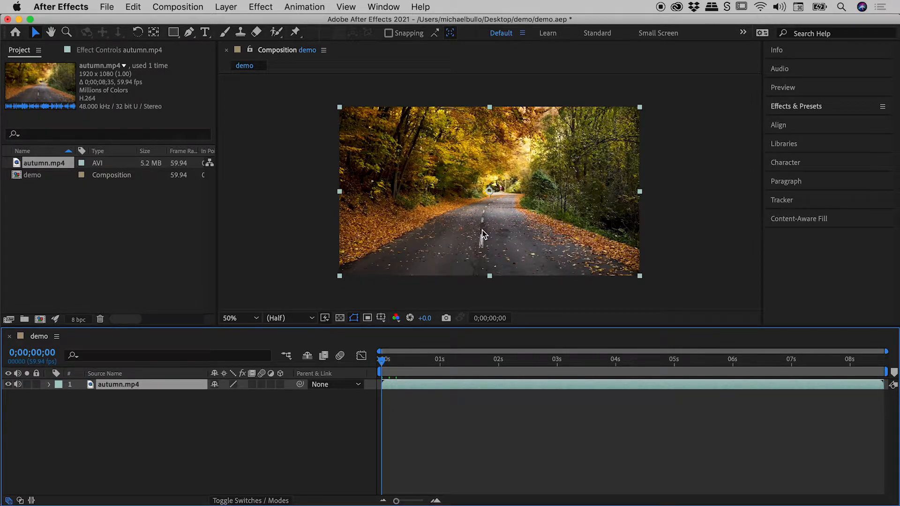
pyautogui.moveTo(565, 256)
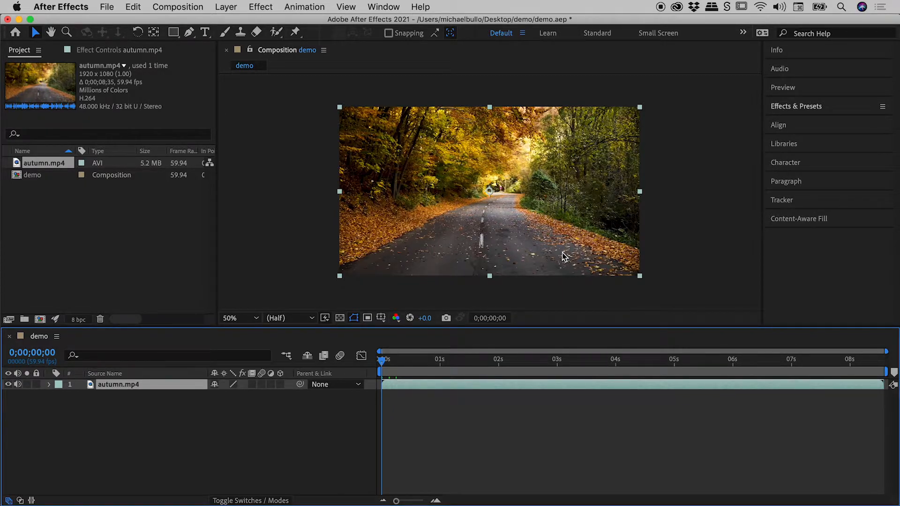
pyautogui.moveTo(411, 248)
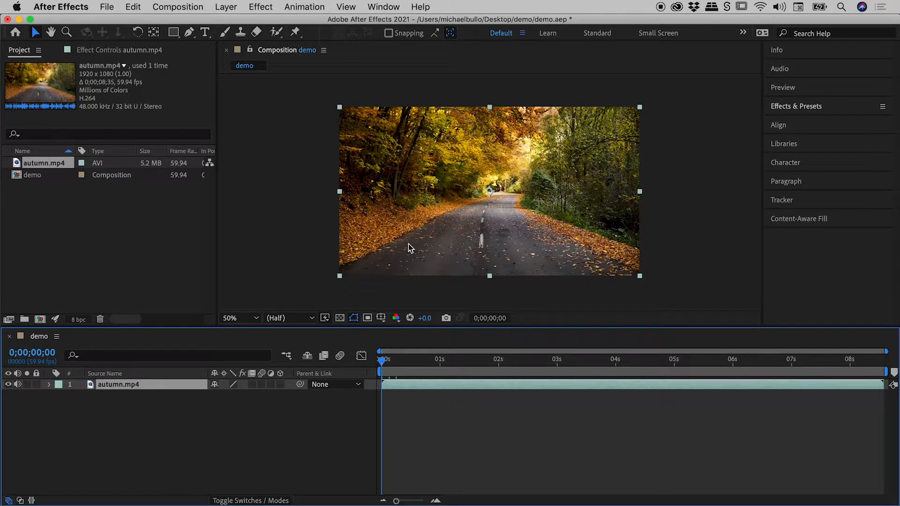
pyautogui.click(173, 32)
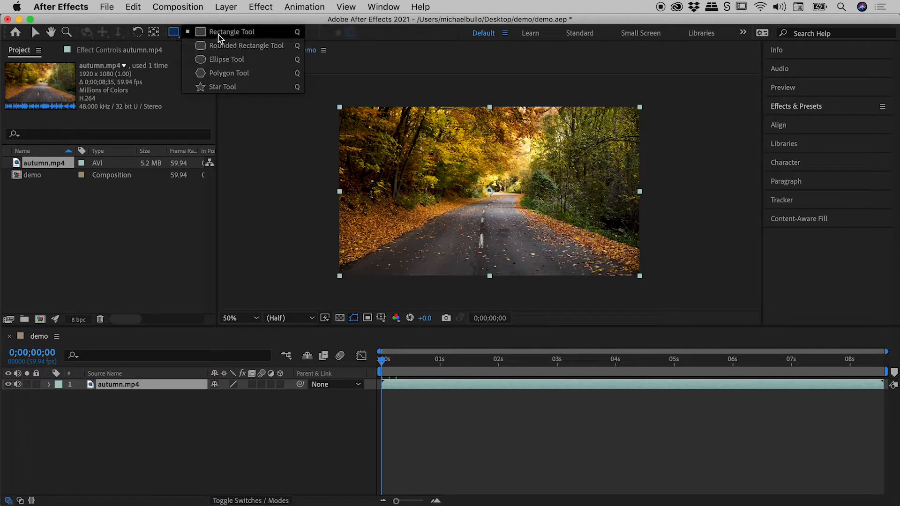
pyautogui.moveTo(312, 222); pyautogui.dragTo(407, 249)
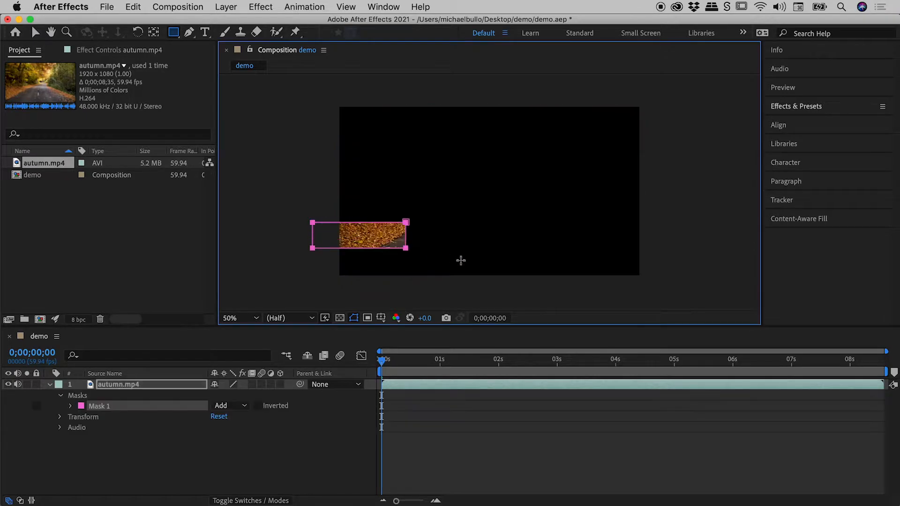
pyautogui.moveTo(407, 249); pyautogui.dragTo(666, 295)
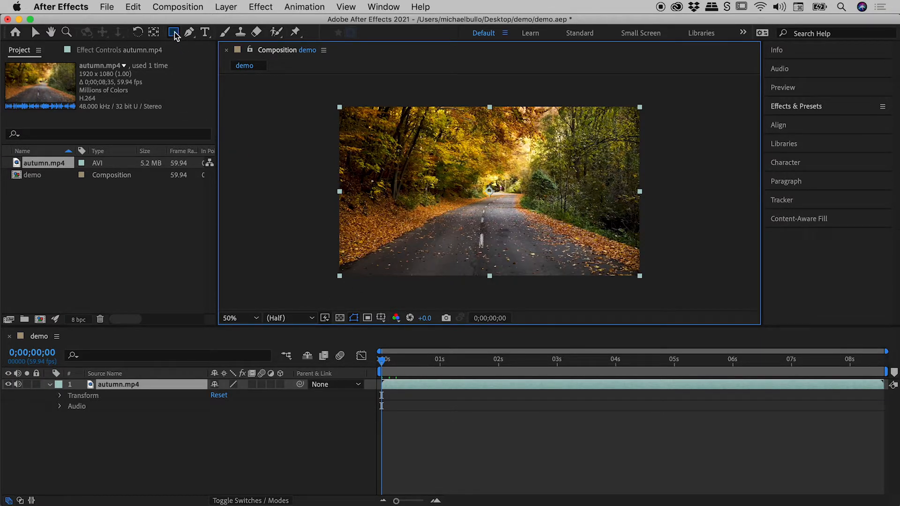
# - Choose the Rectangle Tool again and bring up the Edit menu
pyautogui.click(174, 32)
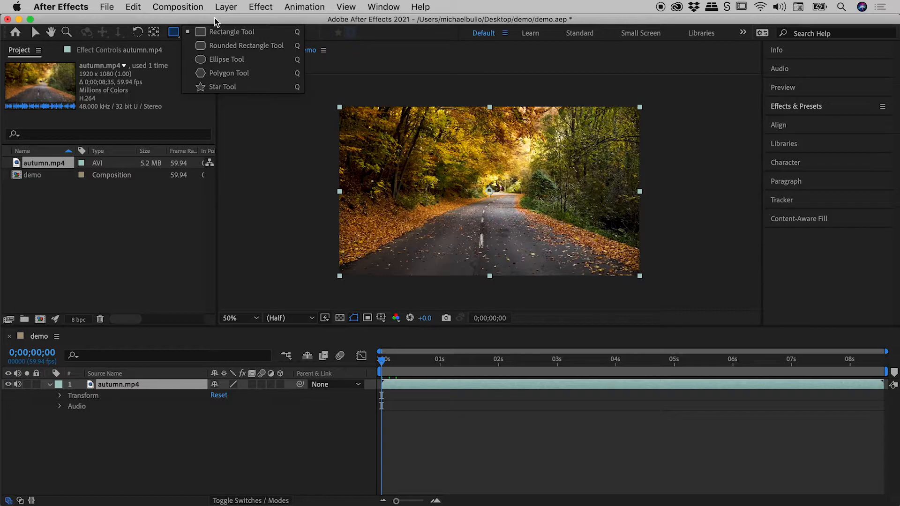
pyautogui.moveTo(113, 417)
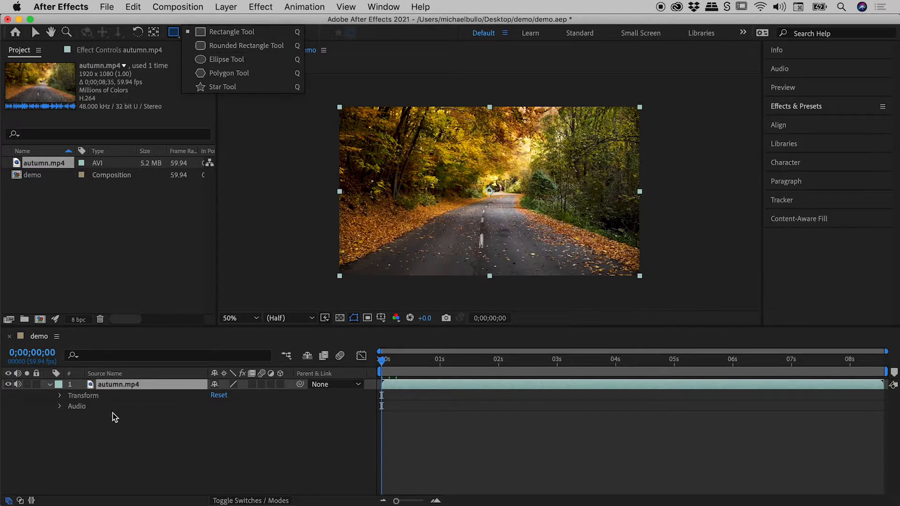
pyautogui.moveTo(162, 438)
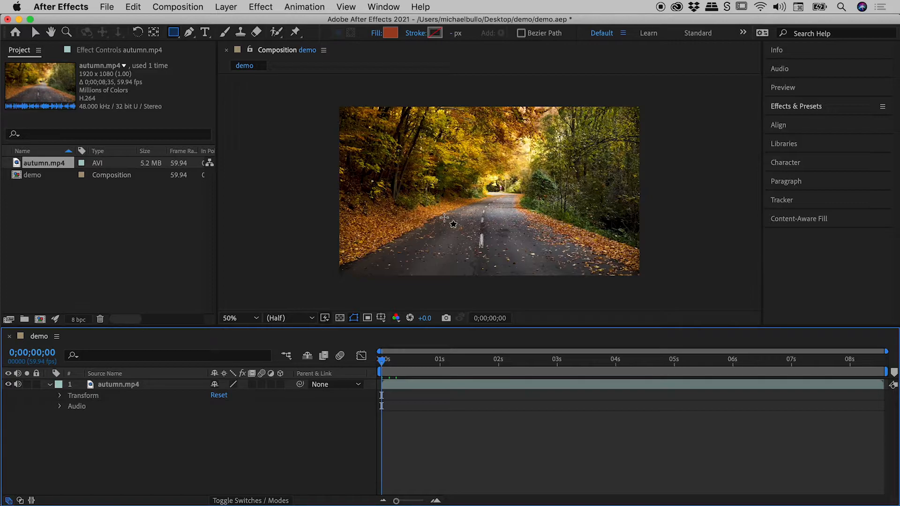
pyautogui.click(133, 6)
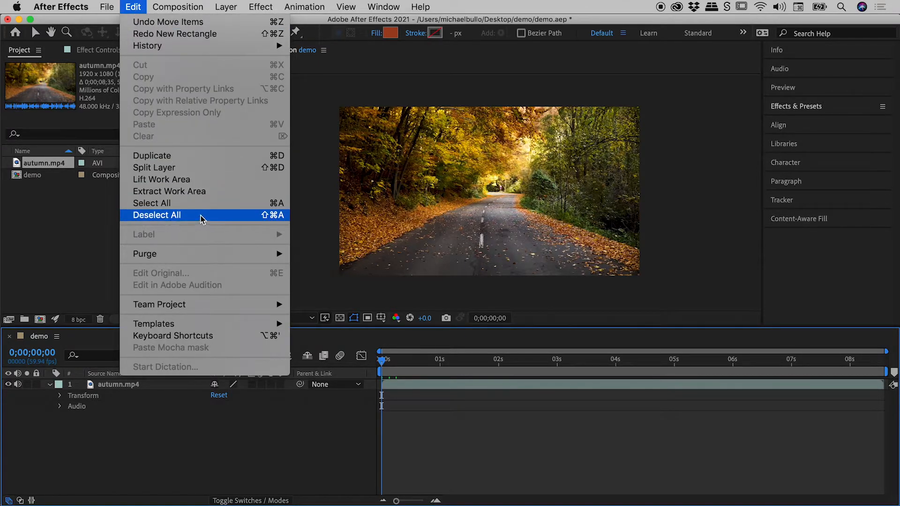
pyautogui.click(156, 215)
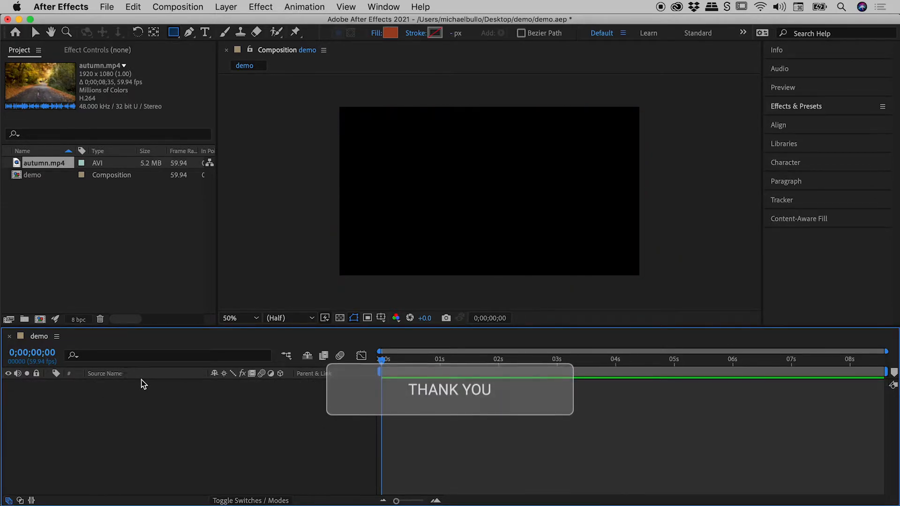
# - Draw an orange rectangle as Shape Layer 1 in the upper-left, then enlarge it
pyautogui.moveTo(362, 122); pyautogui.dragTo(481, 184)
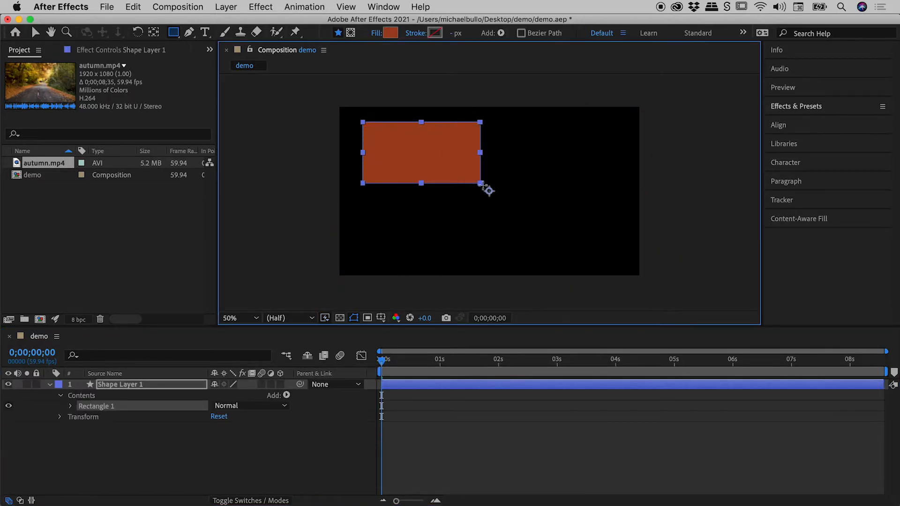
pyautogui.moveTo(481, 182); pyautogui.dragTo(521, 215)
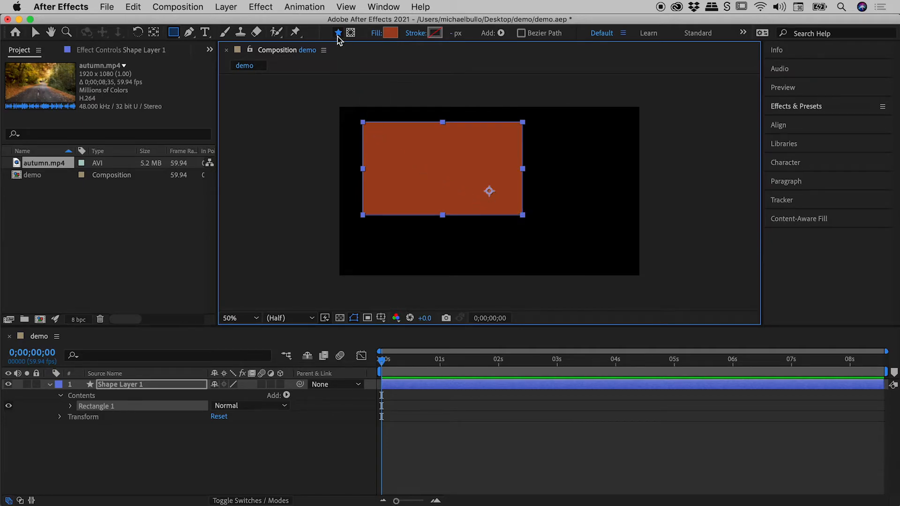
pyautogui.moveTo(338, 39)
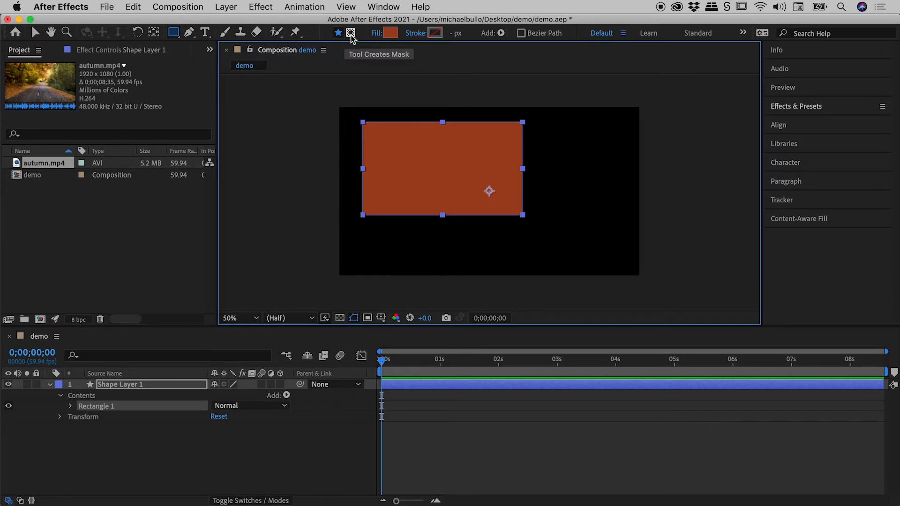
# - Enable Tool Creates Mask and drag Mask 1 overlapping the rectangle's lower-right corner
pyautogui.click(351, 33)
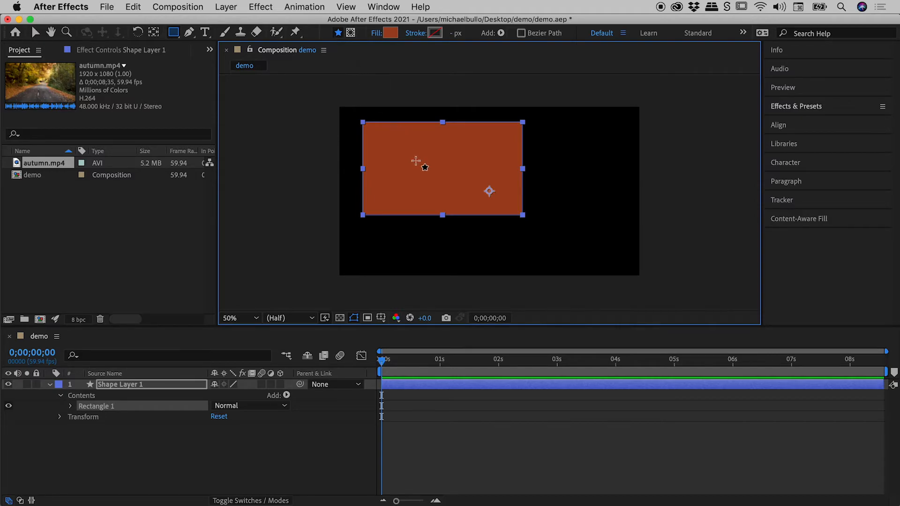
pyautogui.moveTo(428, 161); pyautogui.dragTo(609, 264)
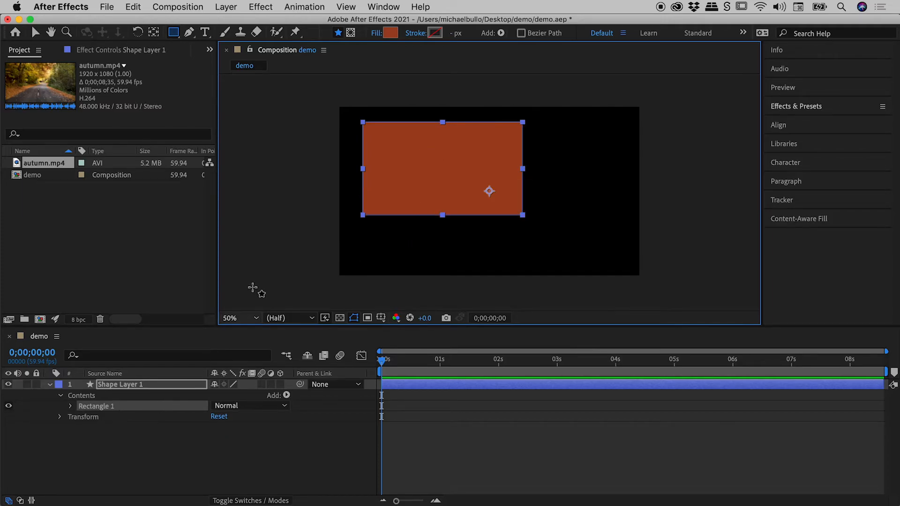
pyautogui.moveTo(351, 32)
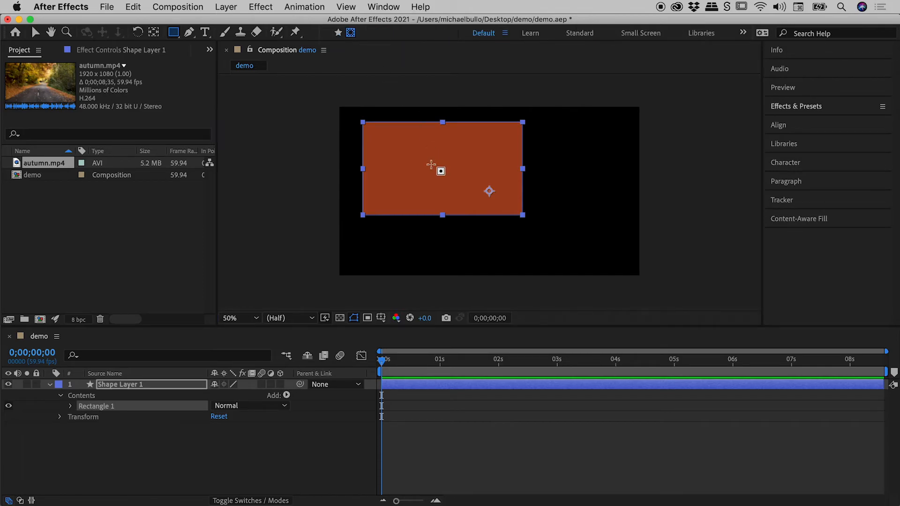
pyautogui.moveTo(425, 163); pyautogui.dragTo(606, 258)
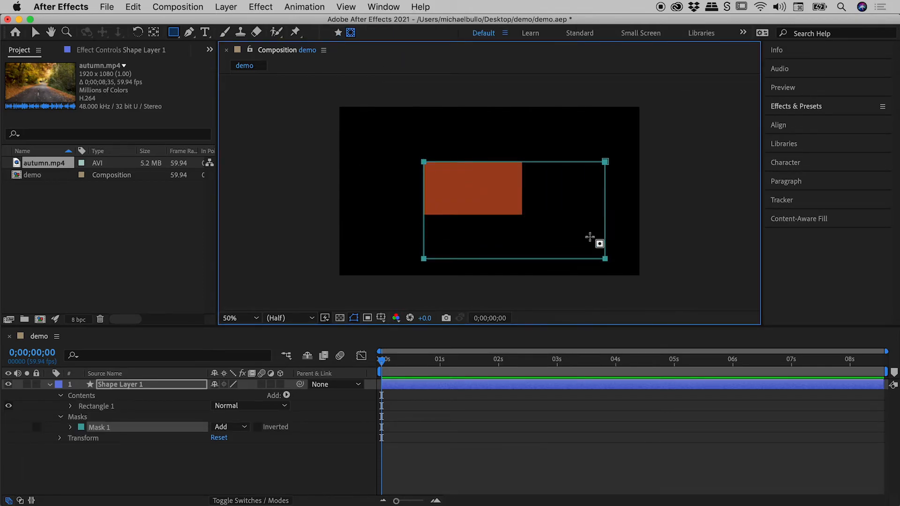